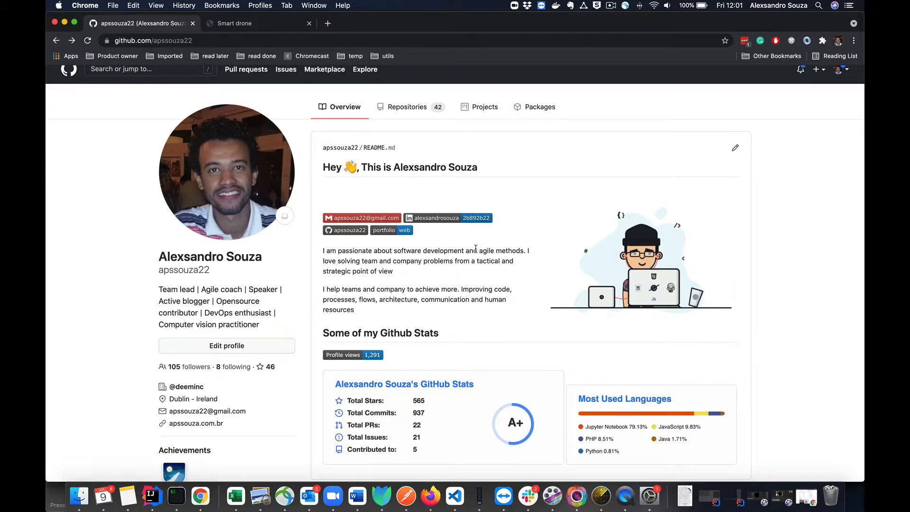
pyautogui.moveTo(489, 283)
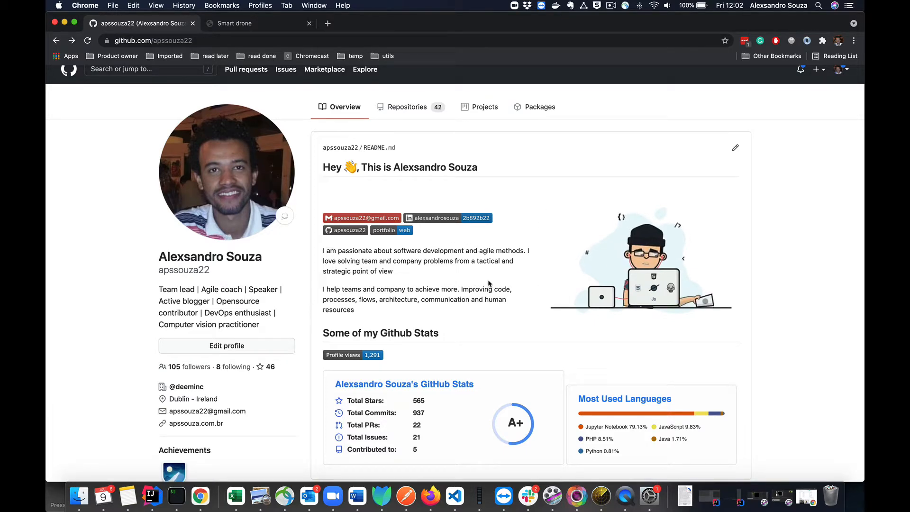
# From the GitHub profile, go into the pinned smart-drone repository and down to its README.
pyautogui.scroll(-3)
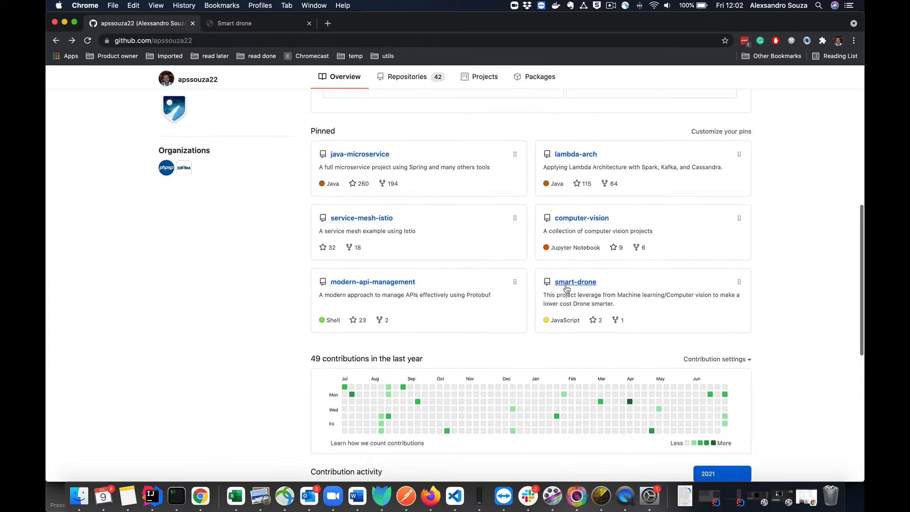
pyautogui.click(575, 281)
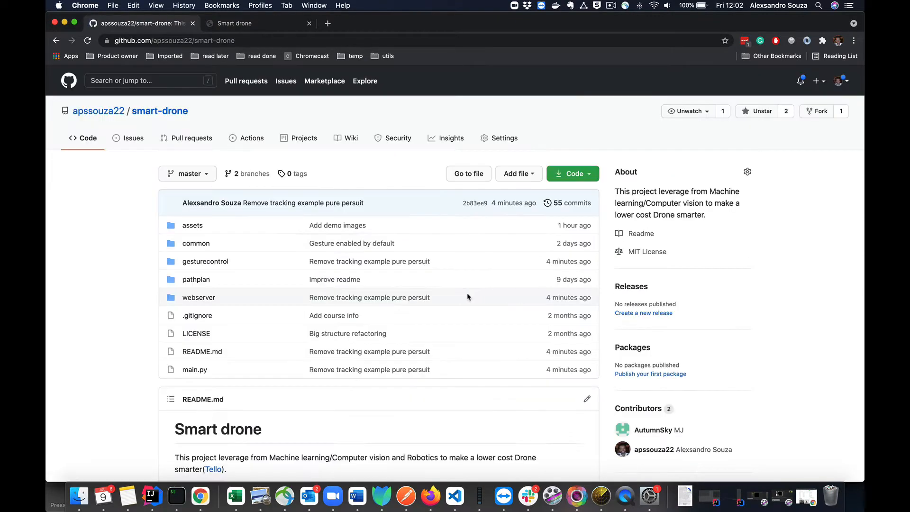
pyautogui.scroll(-3)
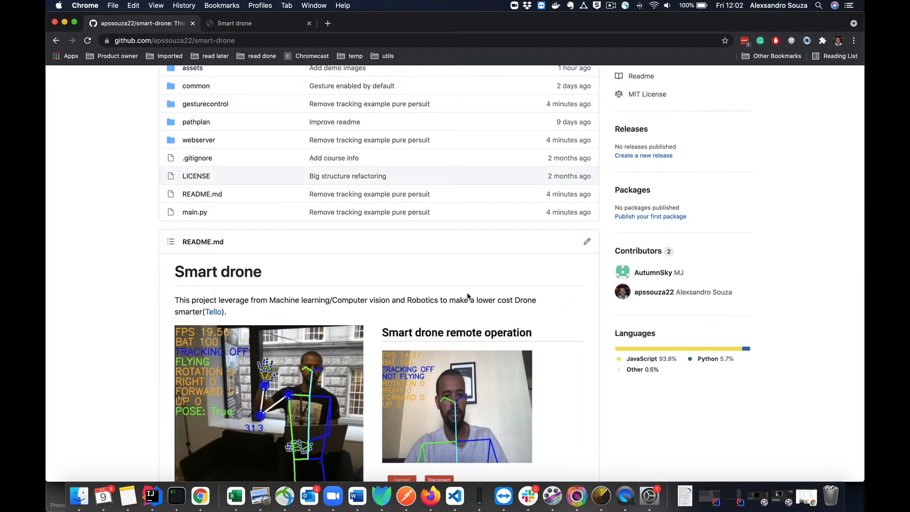
pyautogui.moveTo(456, 341)
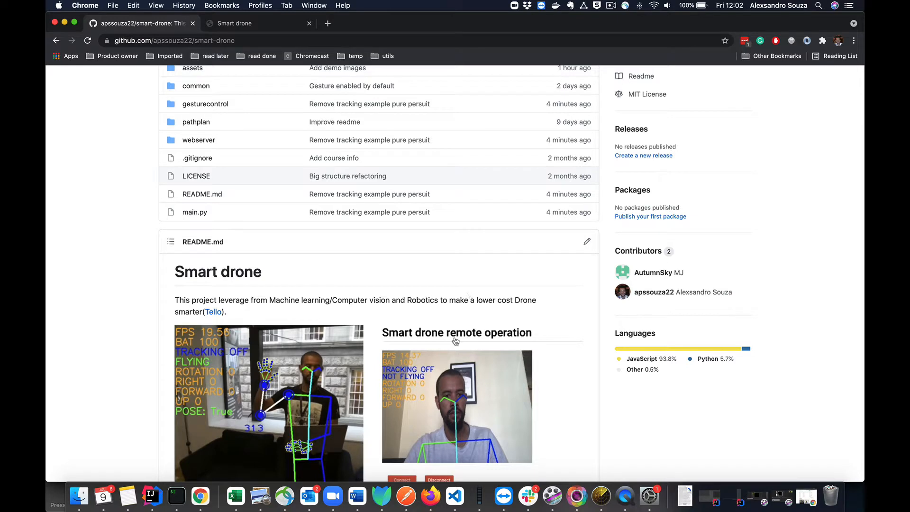
pyautogui.moveTo(490, 316)
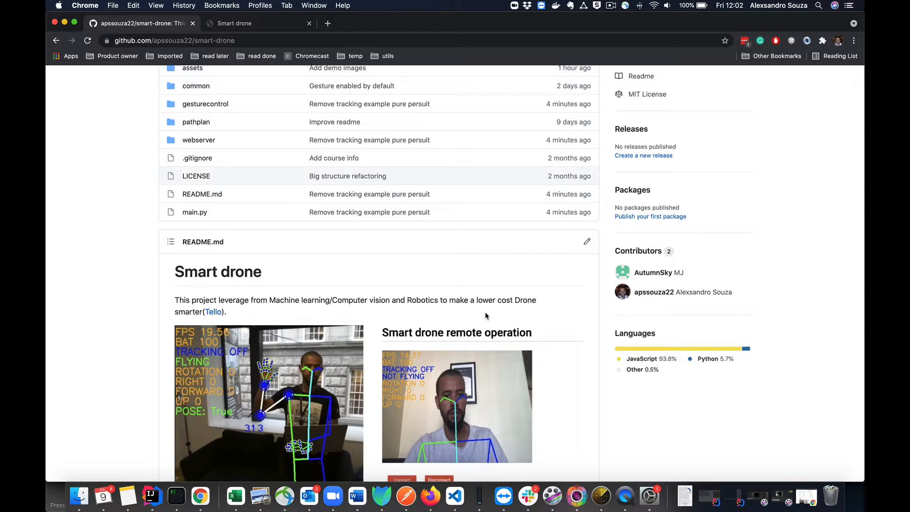
pyautogui.scroll(-3)
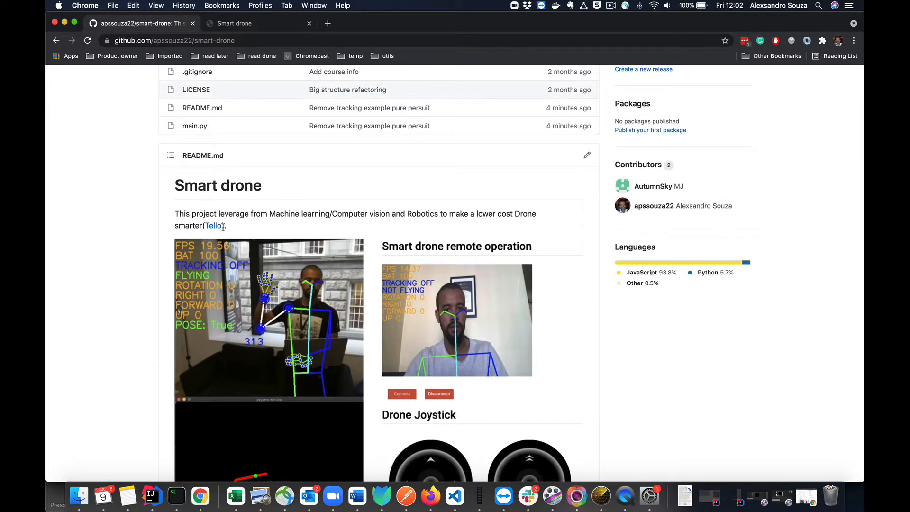
# View the DJI Tello store page in a new tab, then return to the repository.
pyautogui.click(213, 225)
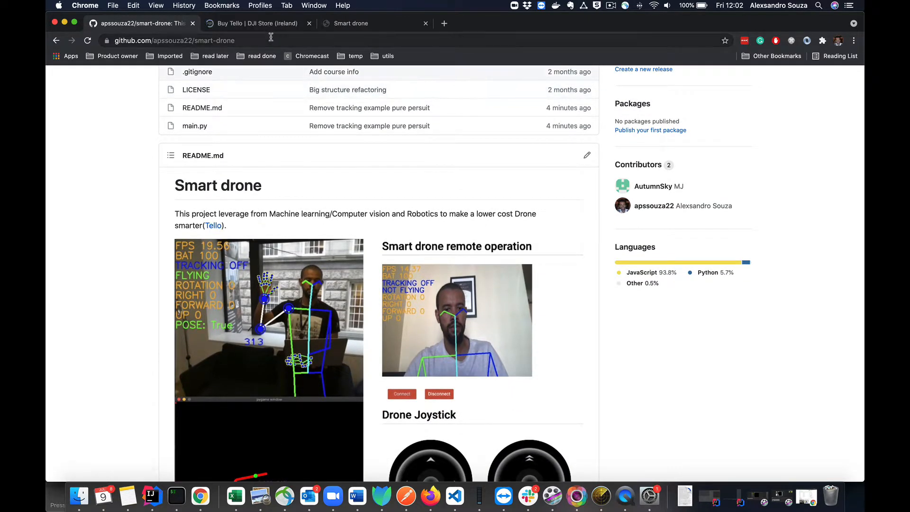
pyautogui.click(257, 23)
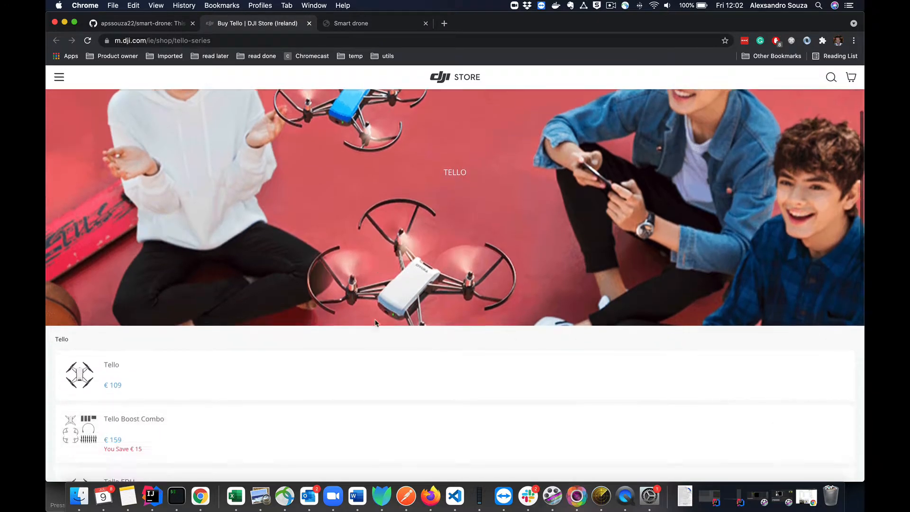
pyautogui.click(142, 22)
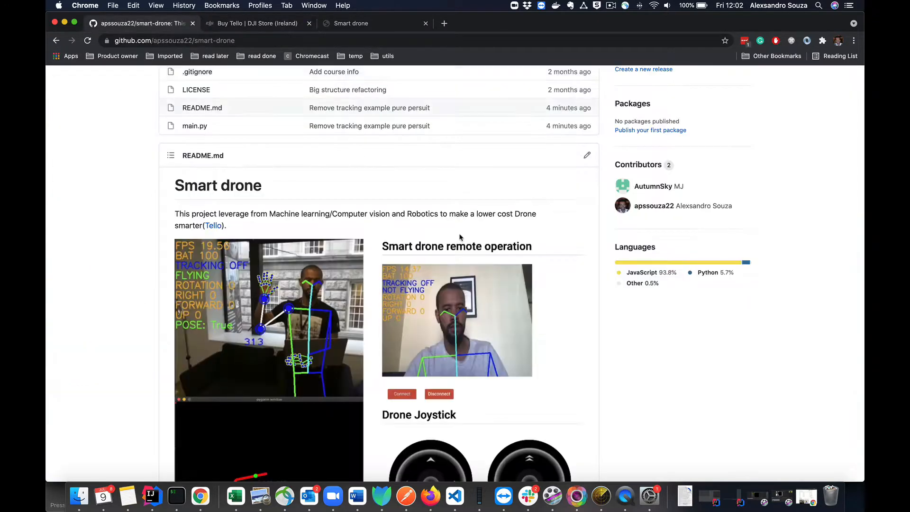
# Read down the README through the Features list and free Java course section to the footer.
pyautogui.scroll(-3)
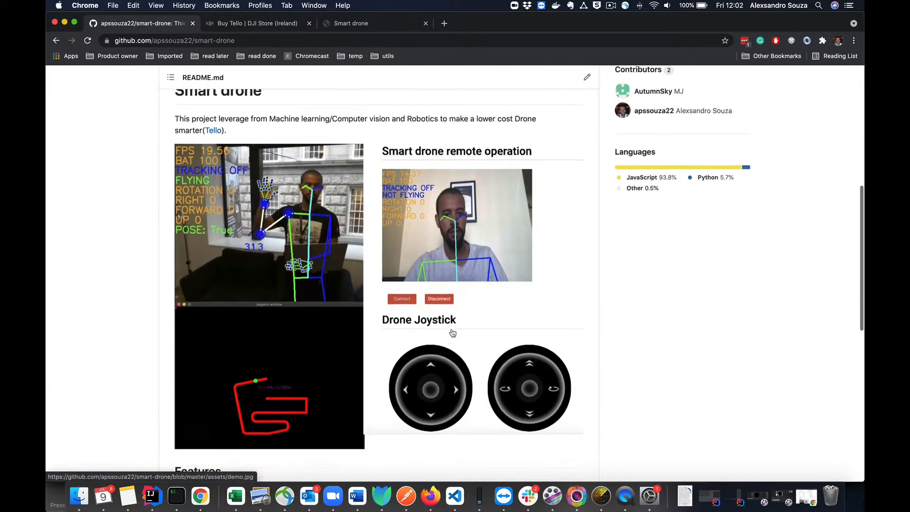
pyautogui.scroll(-3)
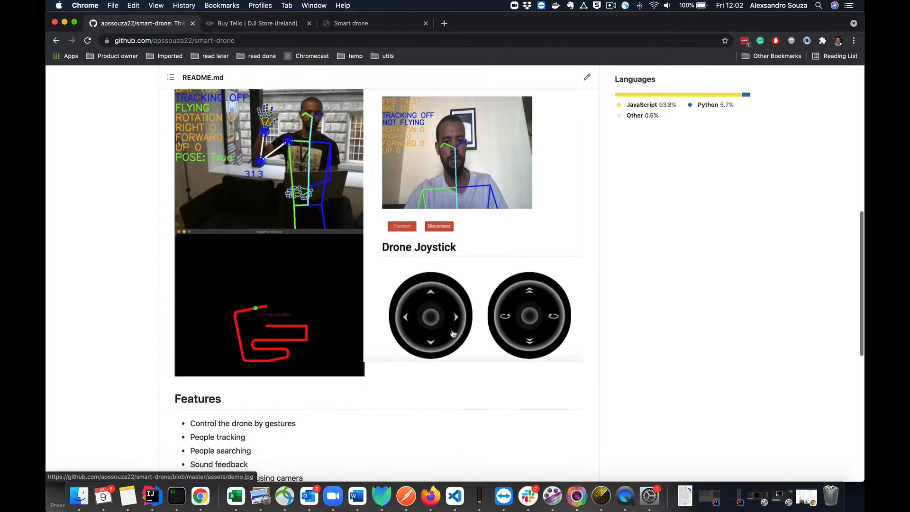
pyautogui.scroll(-3)
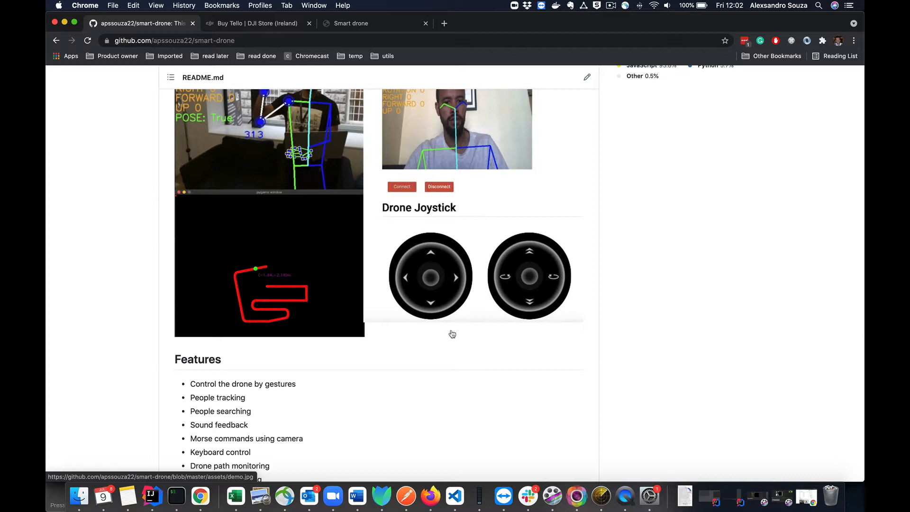
pyautogui.scroll(-3)
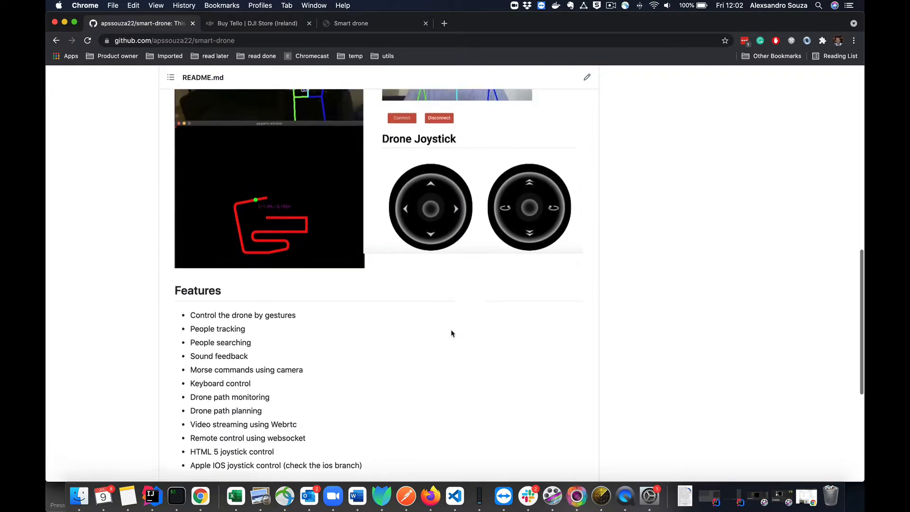
pyautogui.scroll(-3)
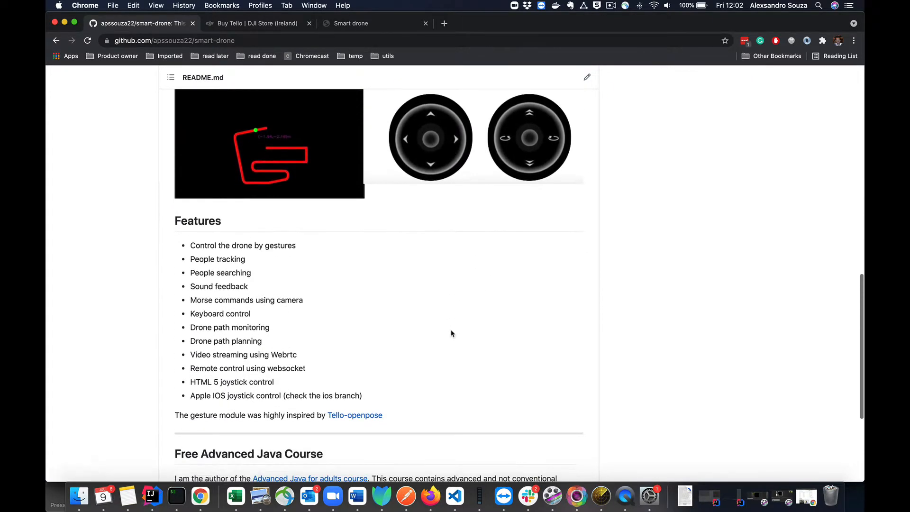
pyautogui.moveTo(228, 273)
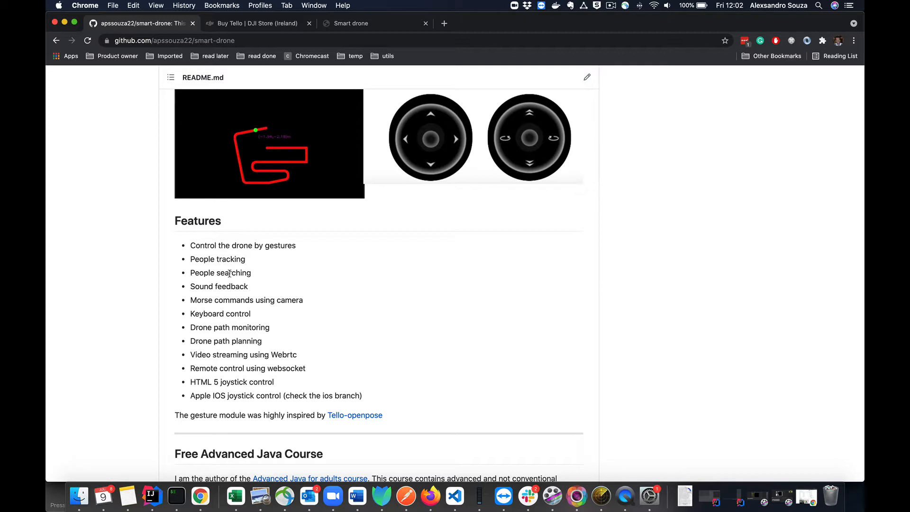
pyautogui.moveTo(212, 300)
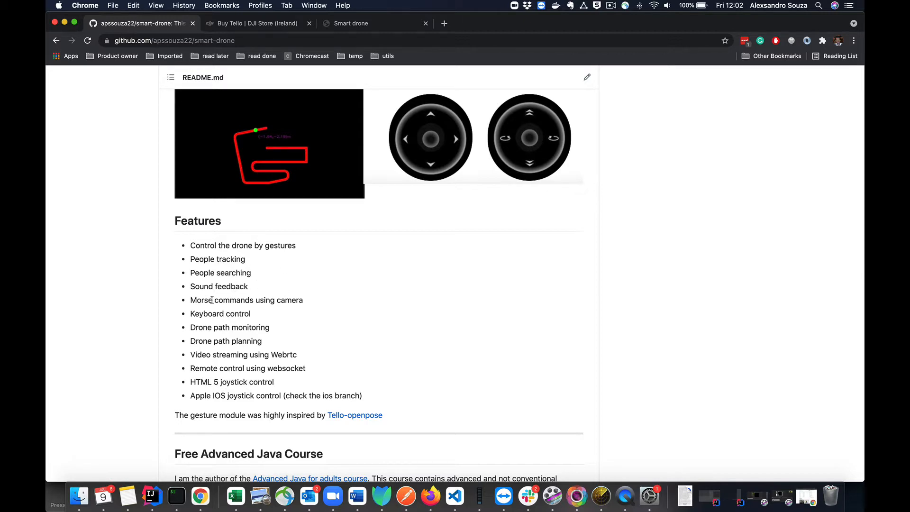
pyautogui.moveTo(388, 305)
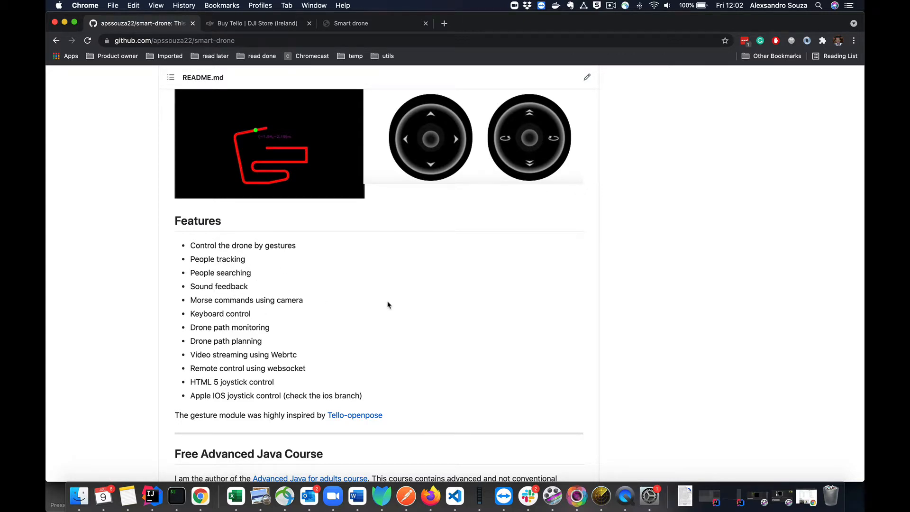
pyautogui.scroll(-3)
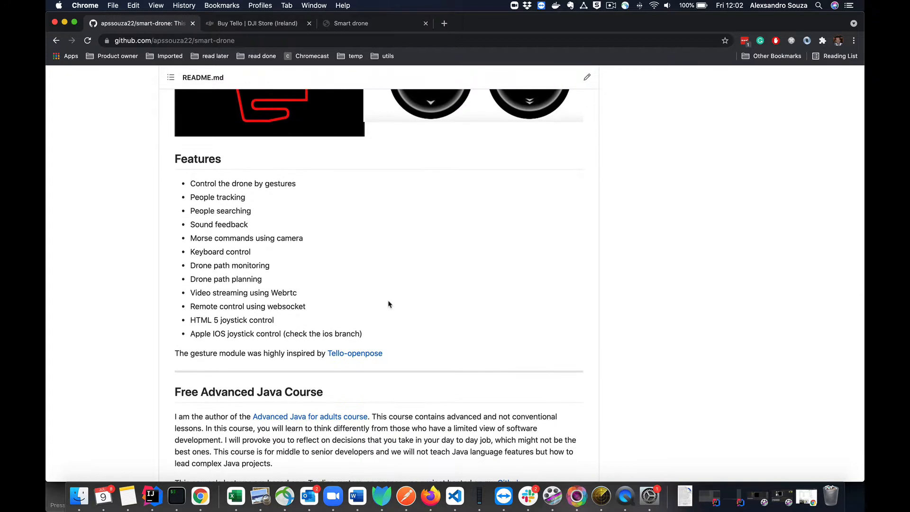
pyautogui.scroll(-3)
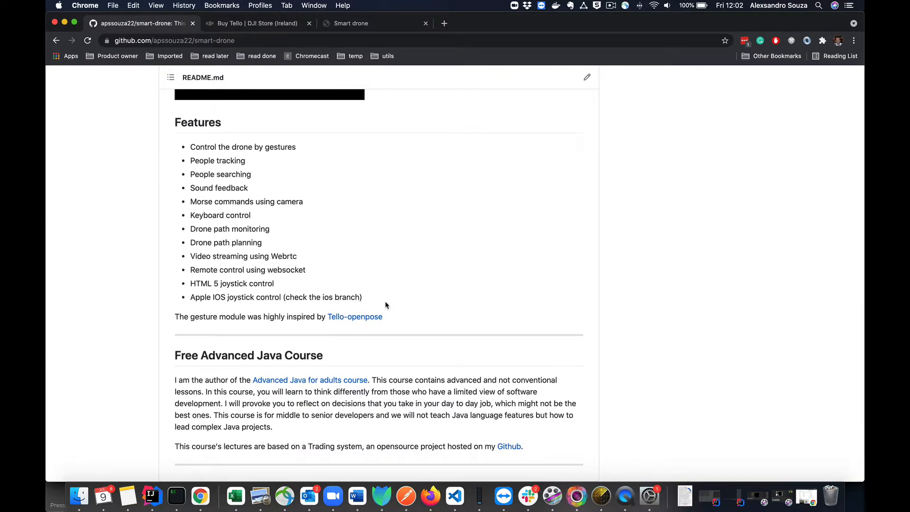
pyautogui.moveTo(244, 260)
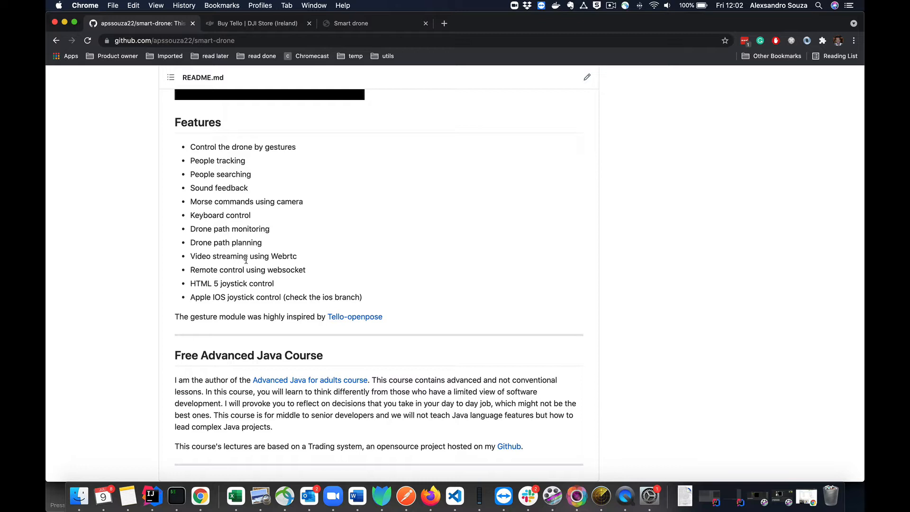
pyautogui.moveTo(194, 269)
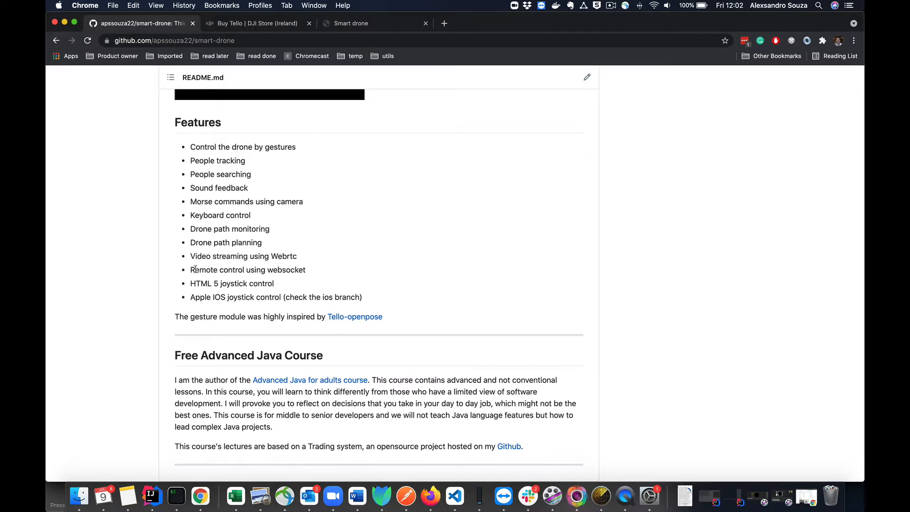
pyautogui.moveTo(325, 273)
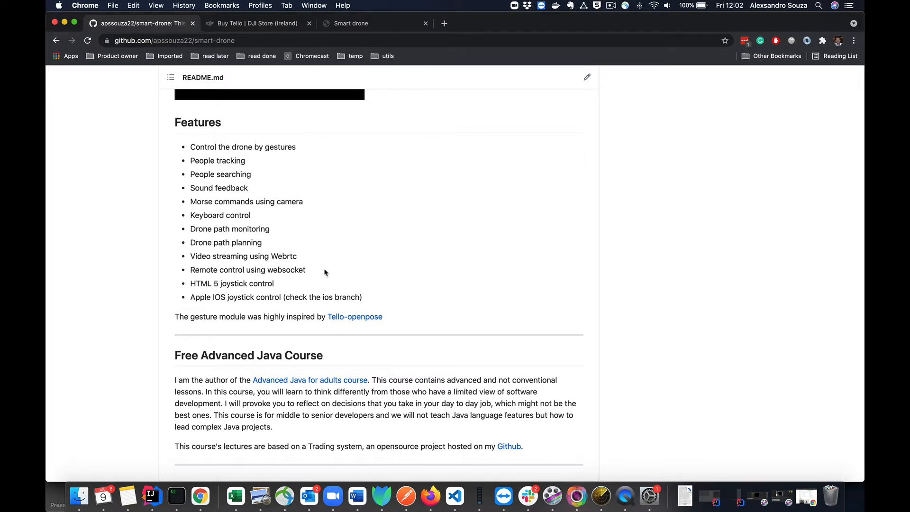
pyautogui.moveTo(328, 272)
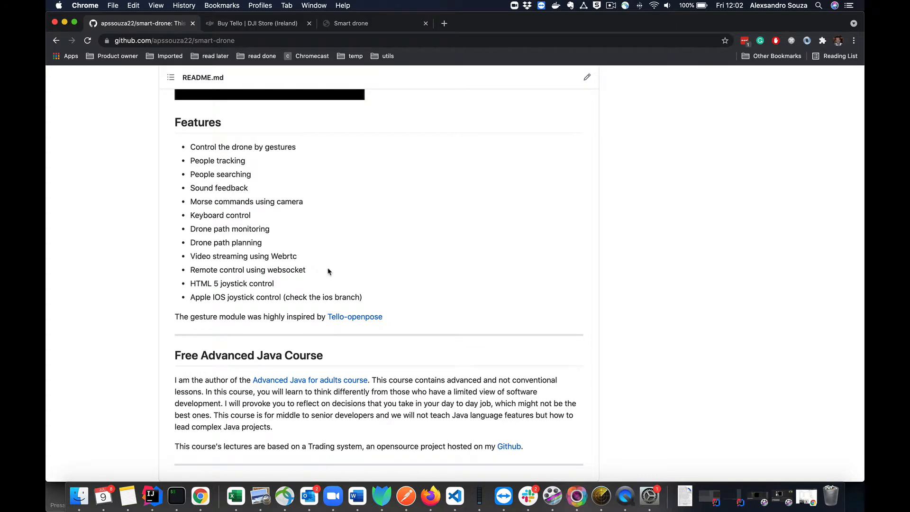
pyautogui.scroll(-3)
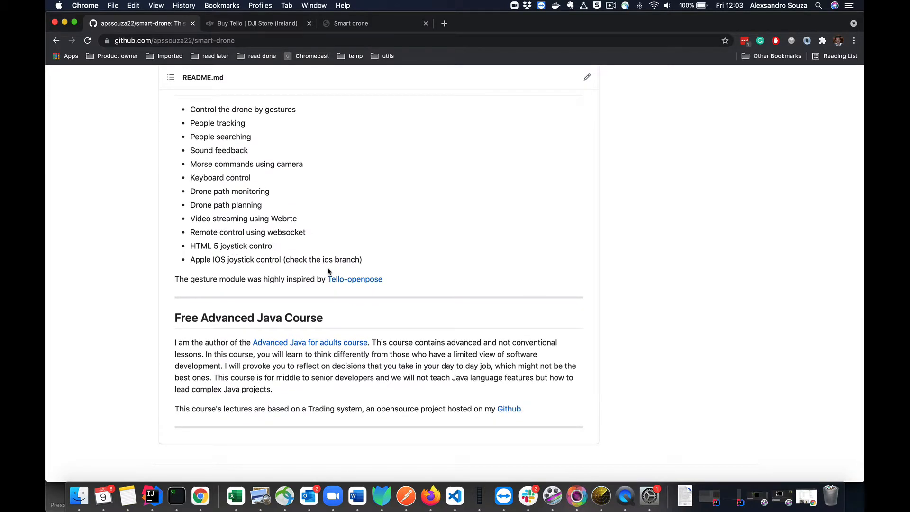
pyautogui.scroll(-3)
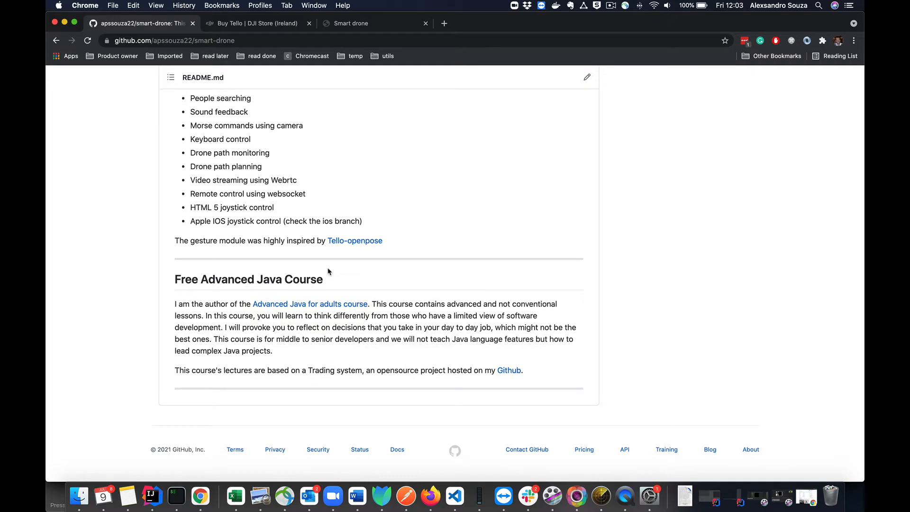
pyautogui.moveTo(332, 270)
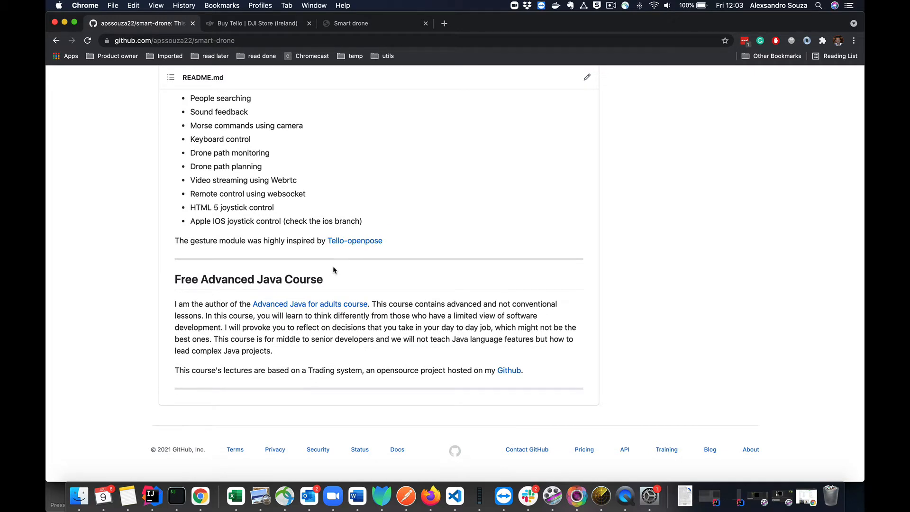
pyautogui.moveTo(255, 238)
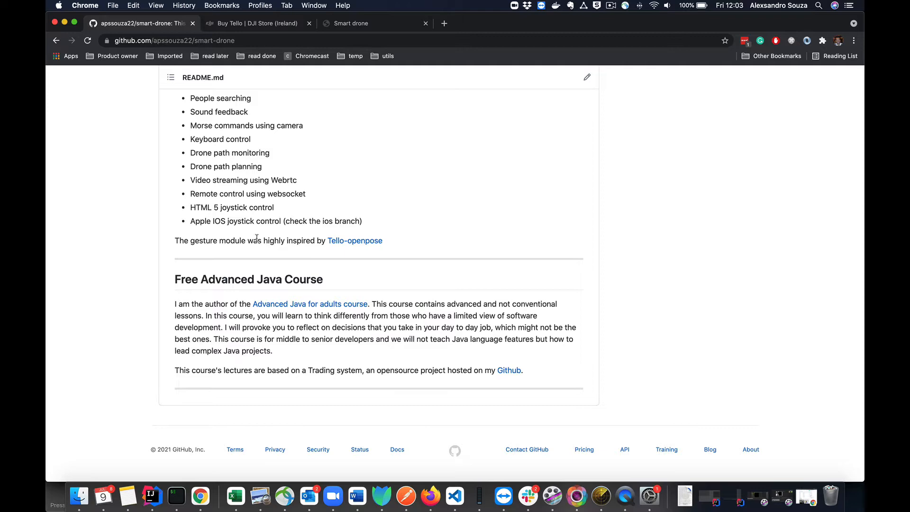
pyautogui.moveTo(248, 233)
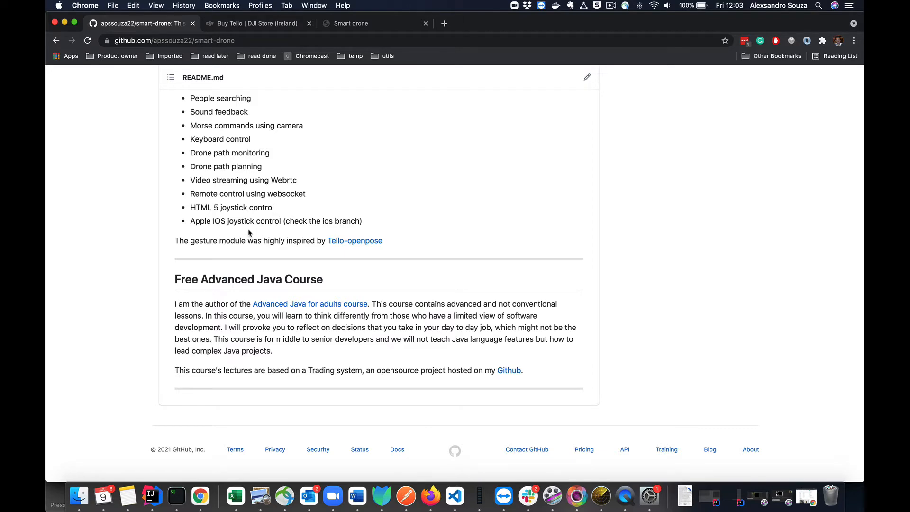
# Scroll back up the README to the Drone Joystick demo images.
pyautogui.scroll(3)
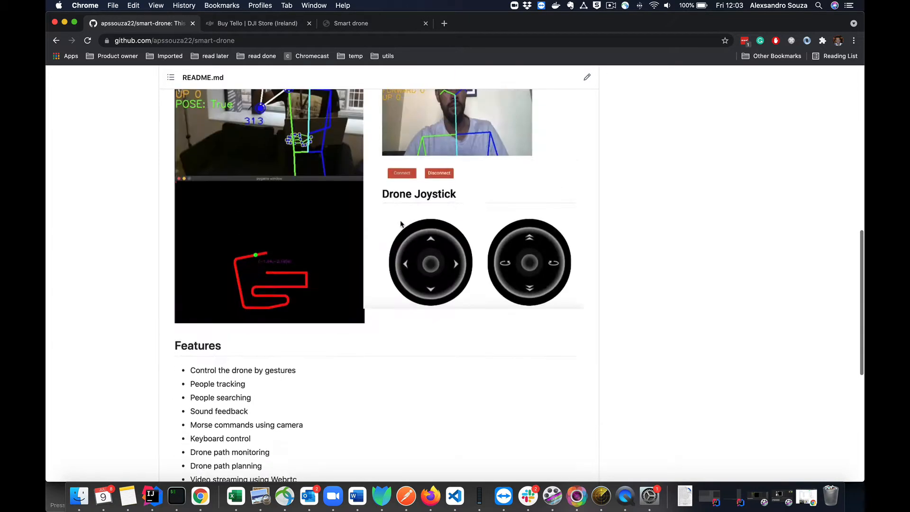
pyautogui.scroll(-3)
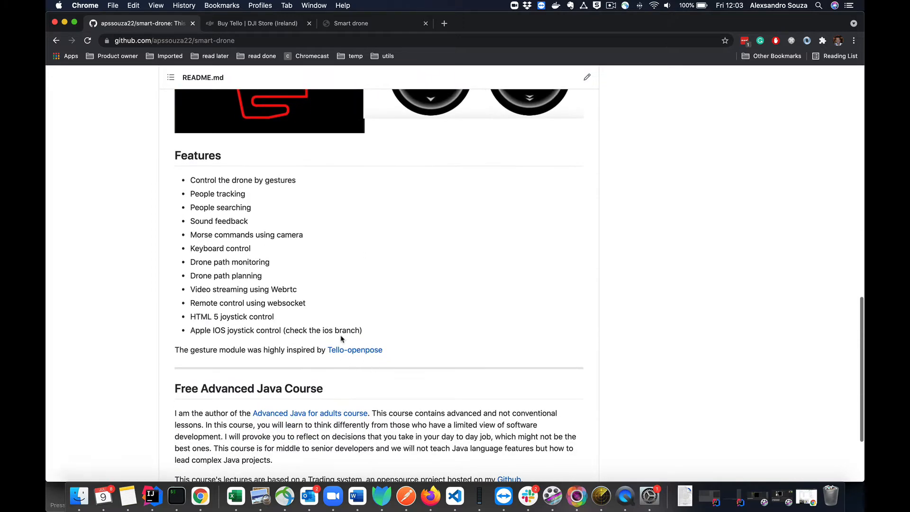
pyautogui.scroll(3)
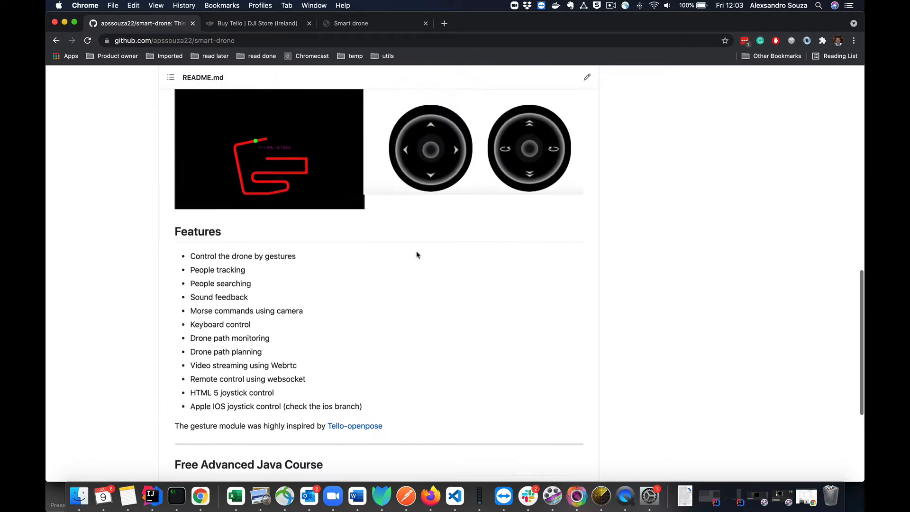
pyautogui.scroll(3)
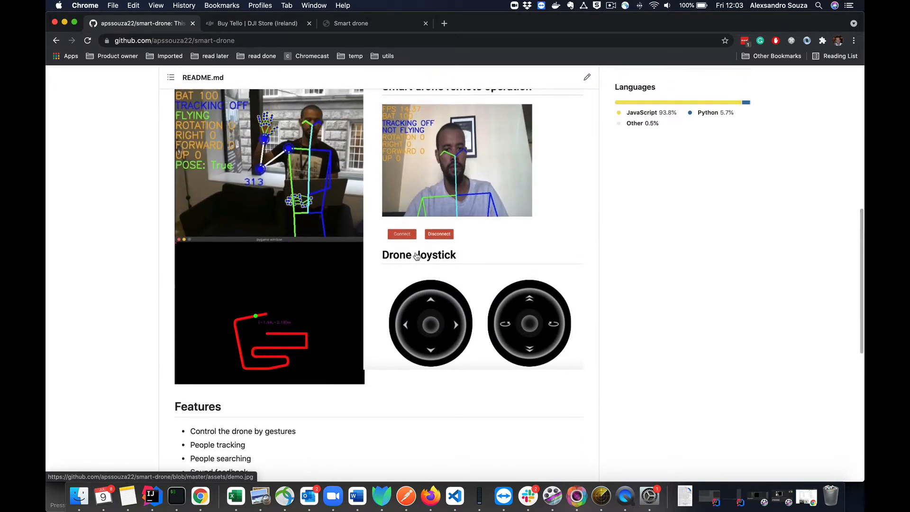
pyautogui.scroll(3)
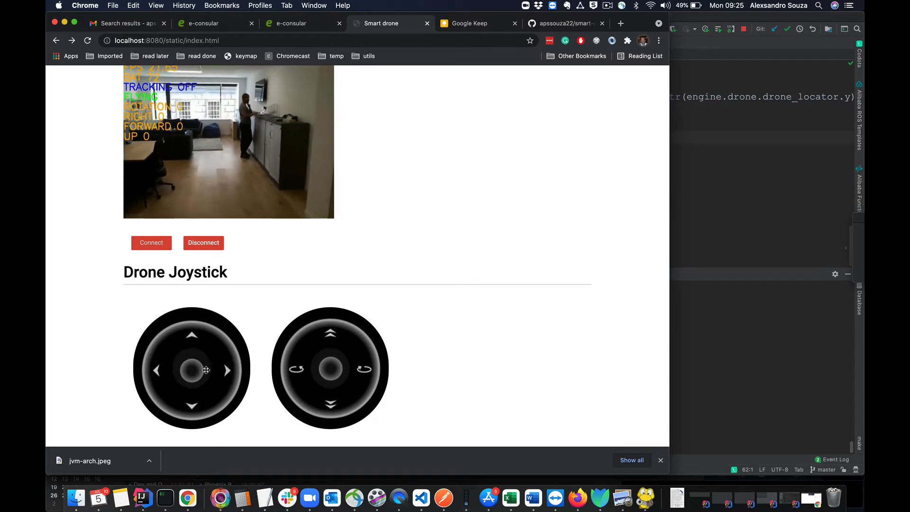
# Steer the flying drone left once and right twice with the HTML5 joystick arrows.
pyautogui.click(155, 370)
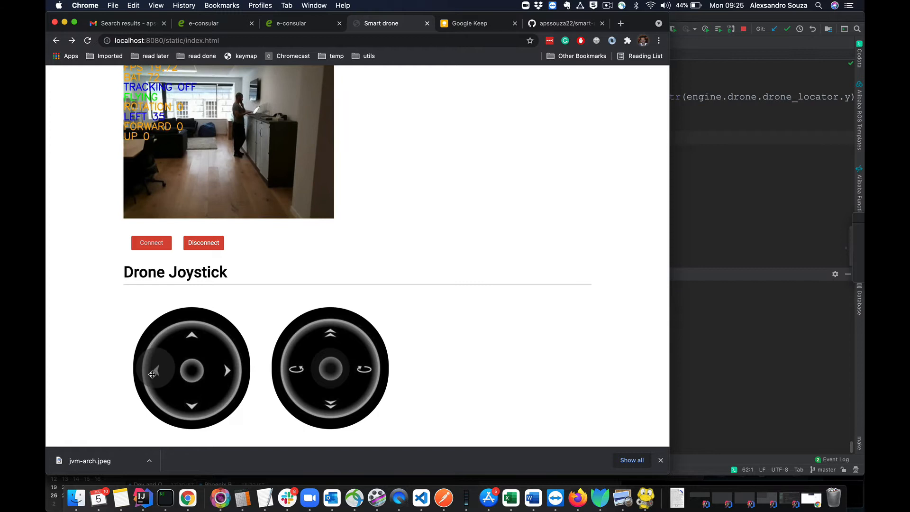
pyautogui.rightClick(152, 373)
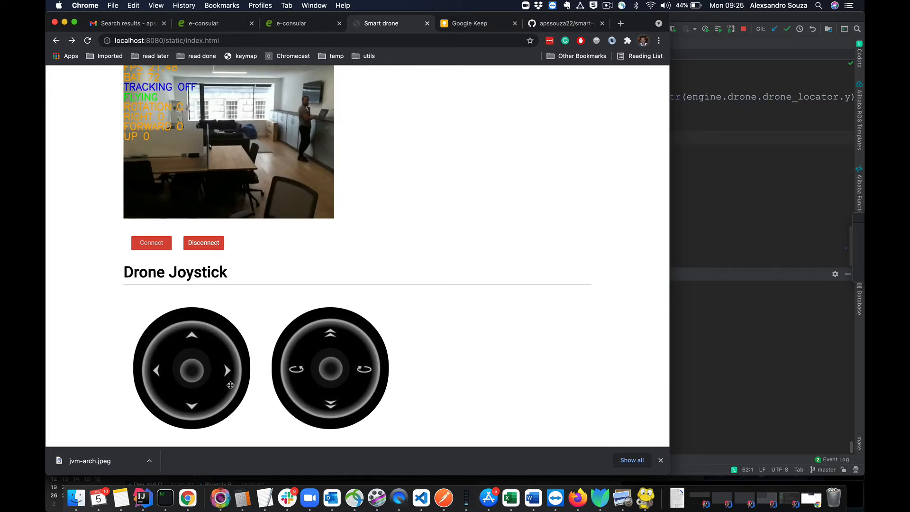
pyautogui.click(191, 333)
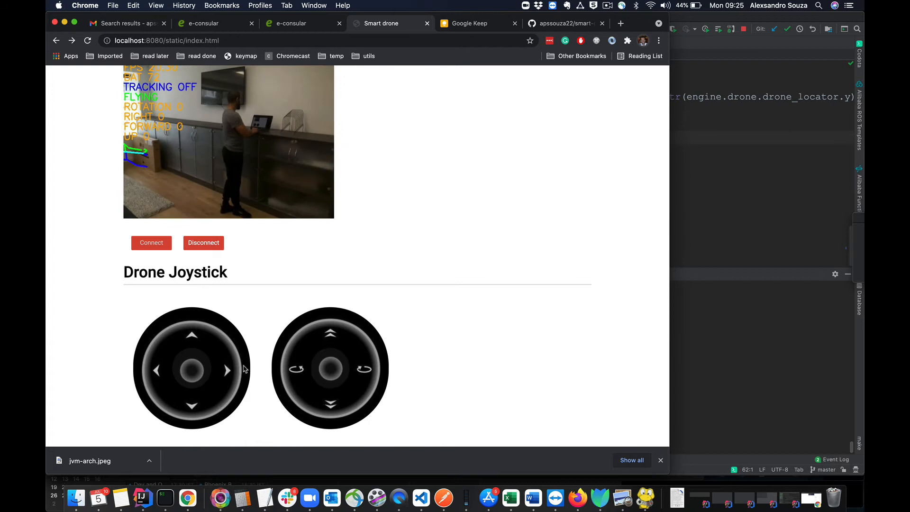
pyautogui.click(192, 322)
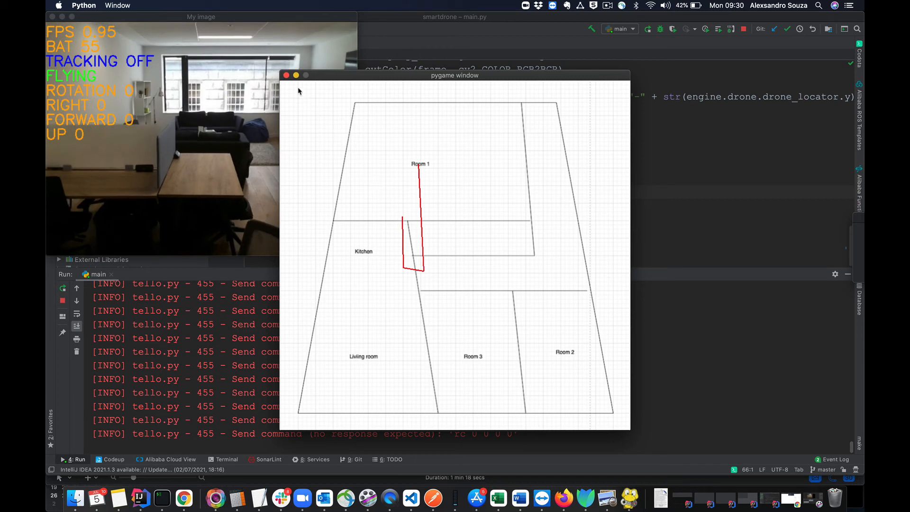
# Close the pygame floor-plan window showing the drone's red path.
pyautogui.click(287, 76)
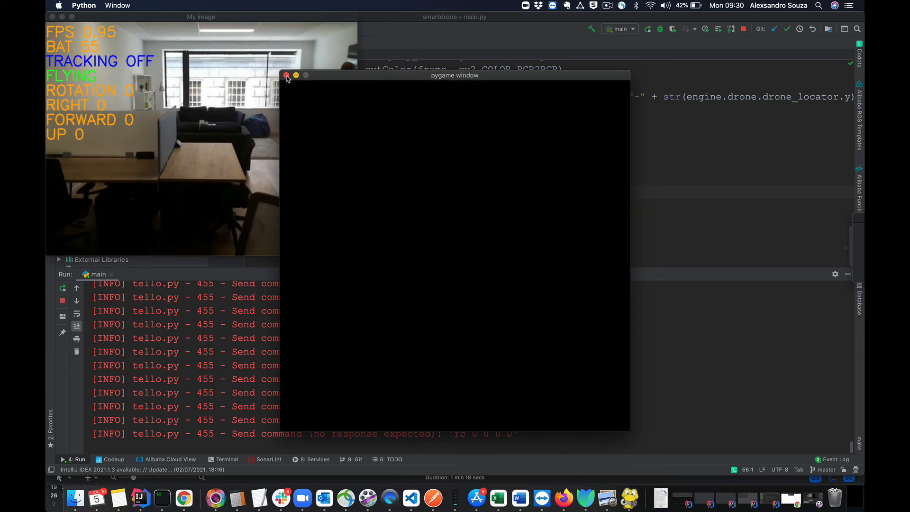